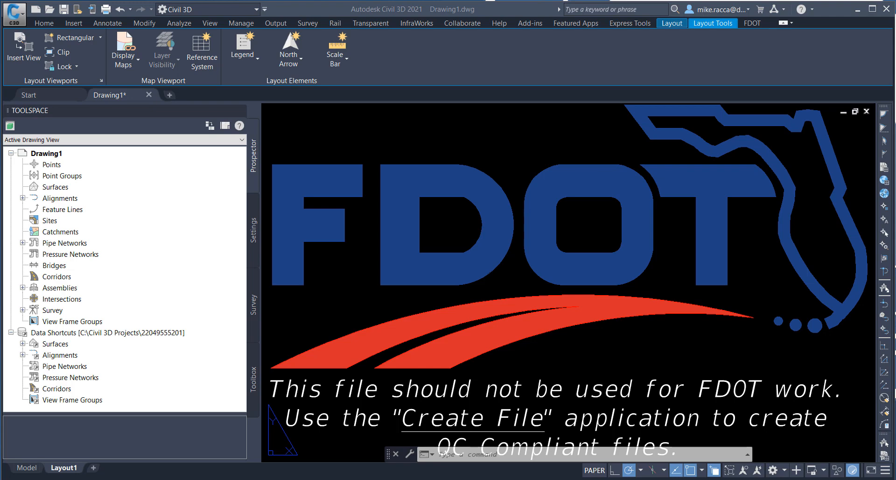
pyautogui.moveTo(311, 320)
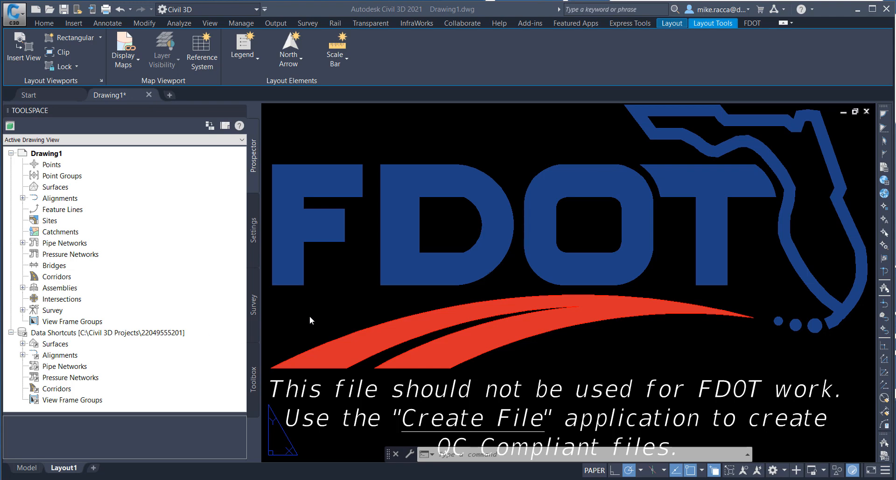
pyautogui.moveTo(196, 192)
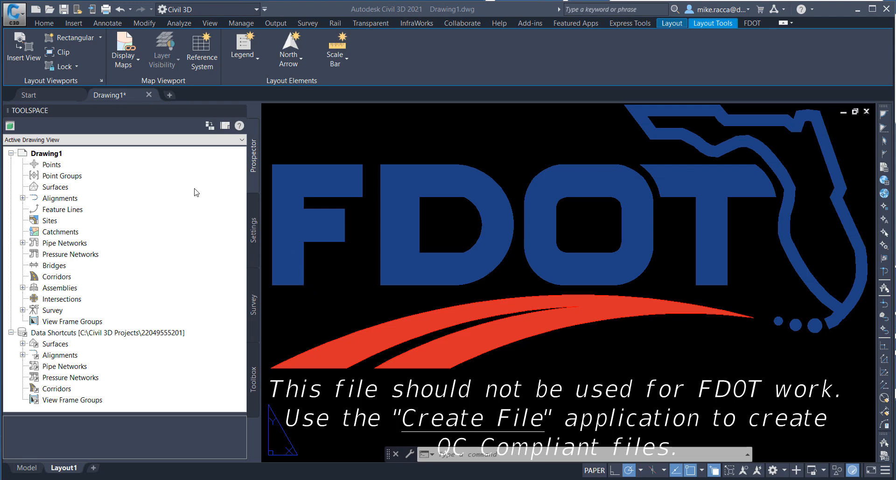
pyautogui.moveTo(81, 124)
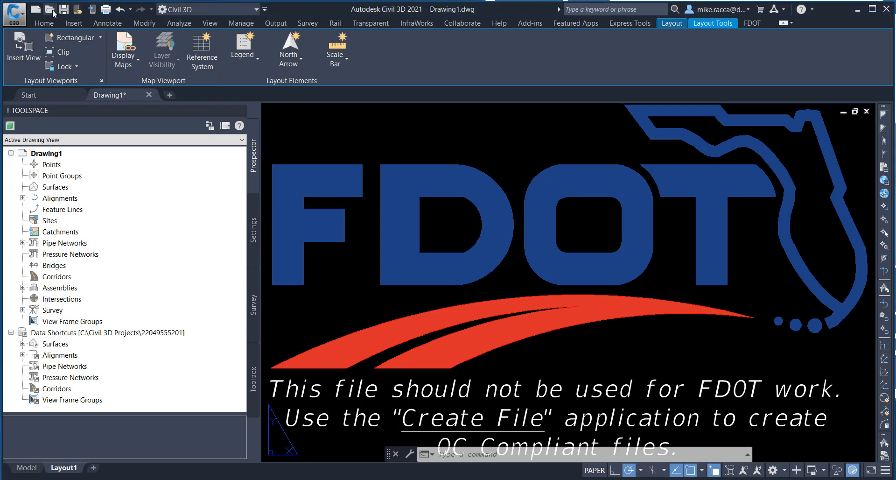
pyautogui.moveTo(52, 11)
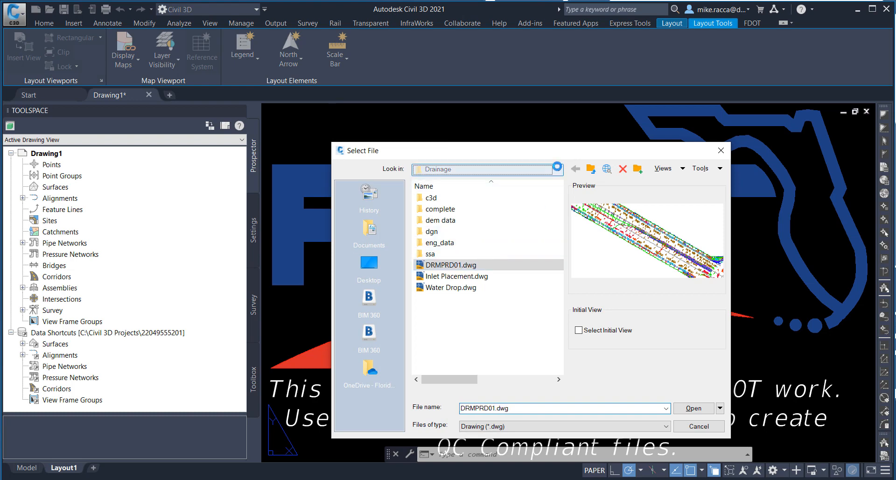
pyautogui.click(576, 168)
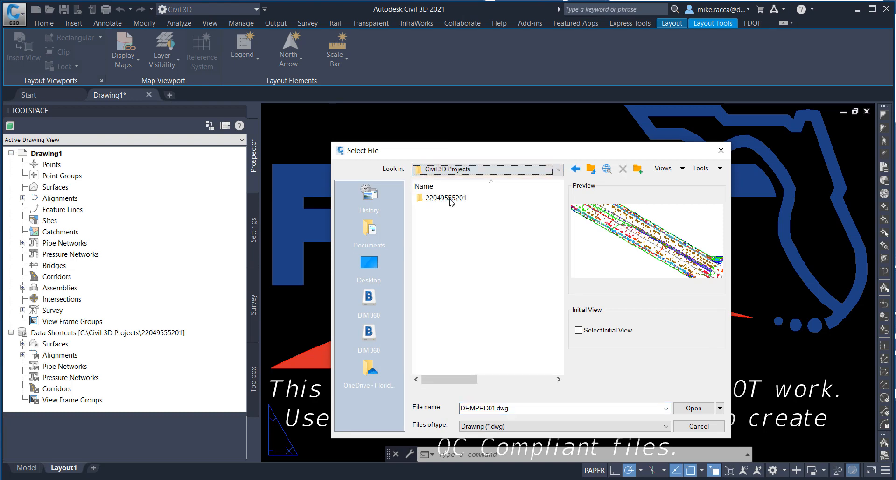
pyautogui.doubleClick(446, 197)
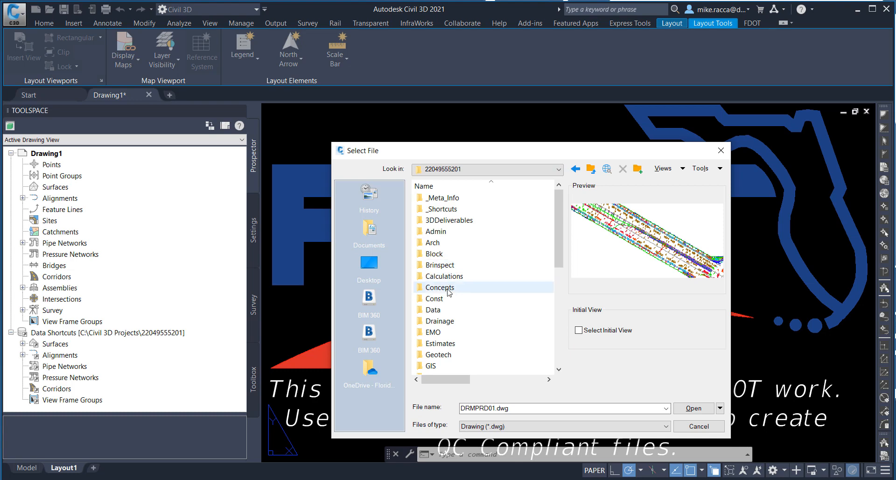
pyautogui.doubleClick(443, 320)
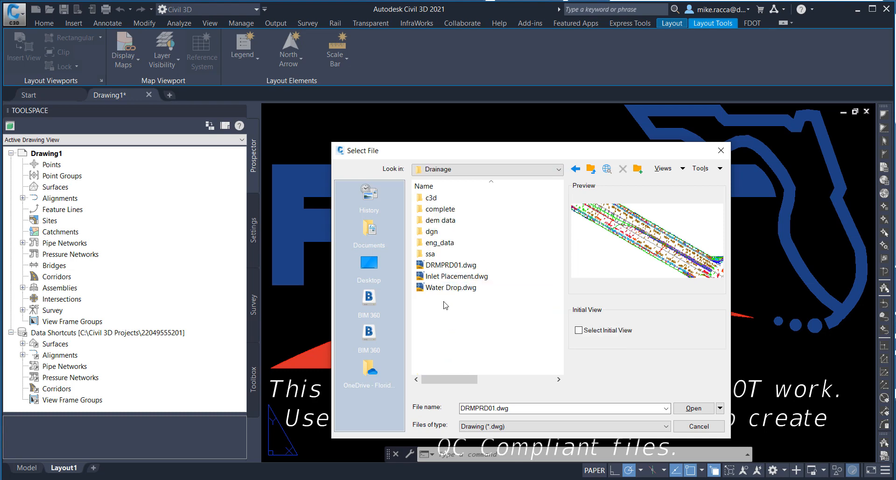
pyautogui.click(451, 265)
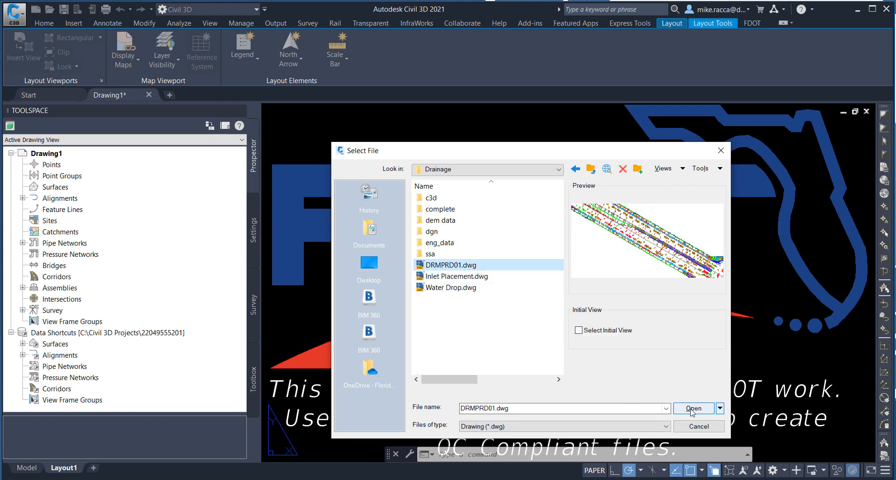
pyautogui.click(694, 408)
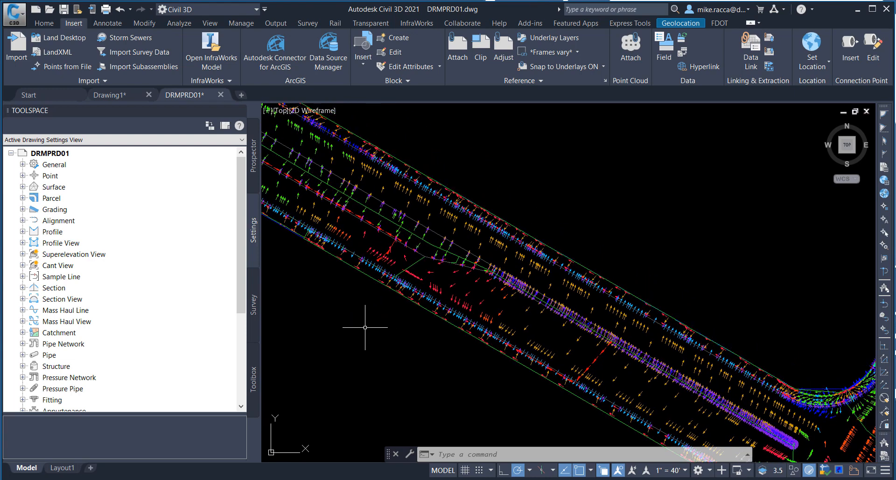
pyautogui.moveTo(362, 328)
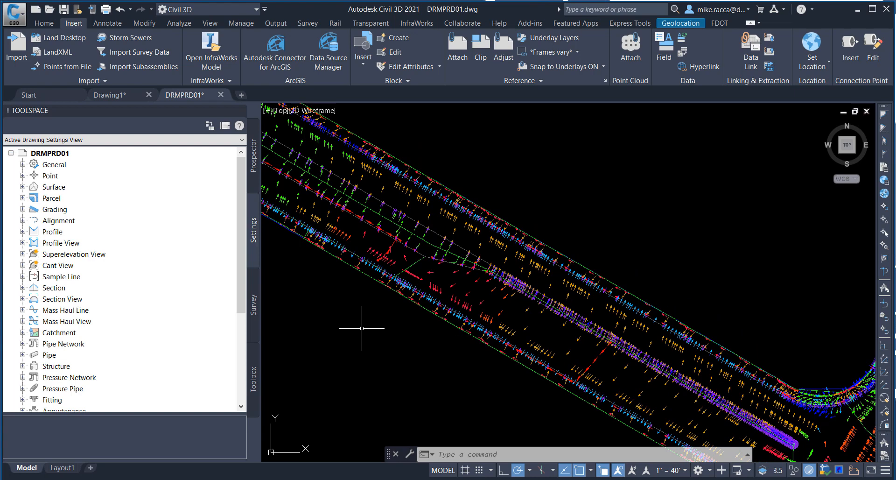
pyautogui.moveTo(73, 28)
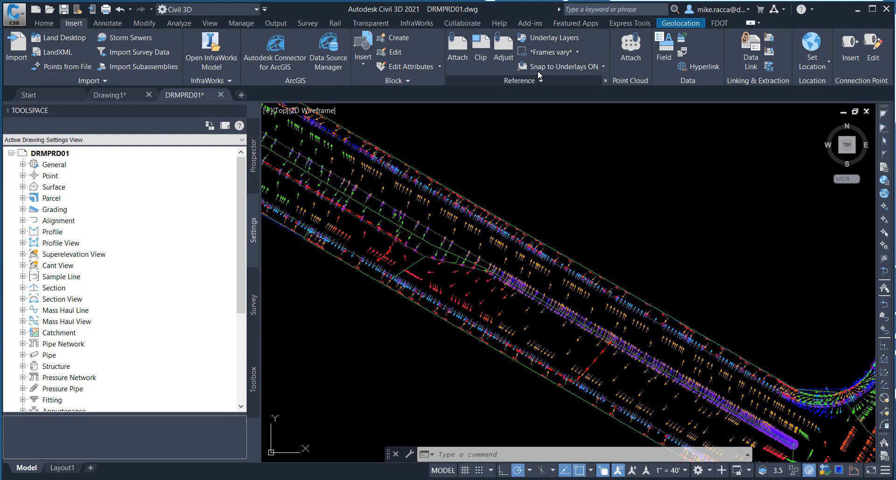
pyautogui.moveTo(607, 84)
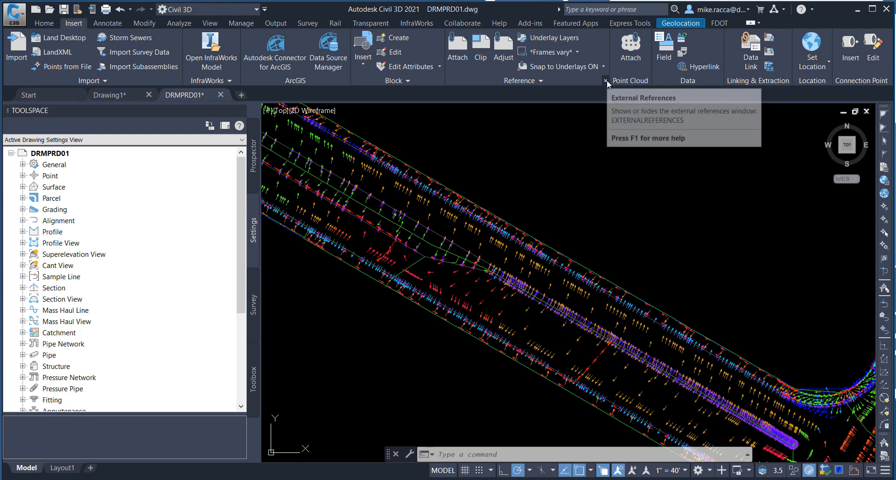
# - Show the External References palette listing DRMPRD01's attached references
pyautogui.click(608, 84)
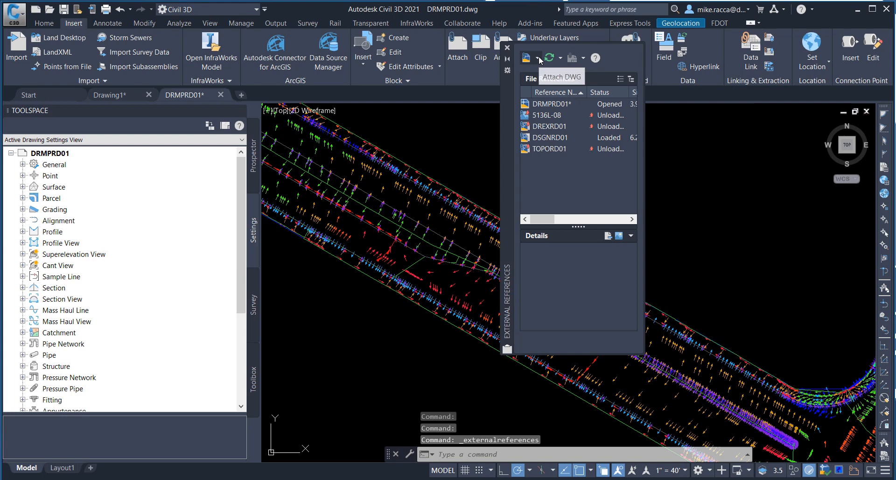
pyautogui.click(539, 57)
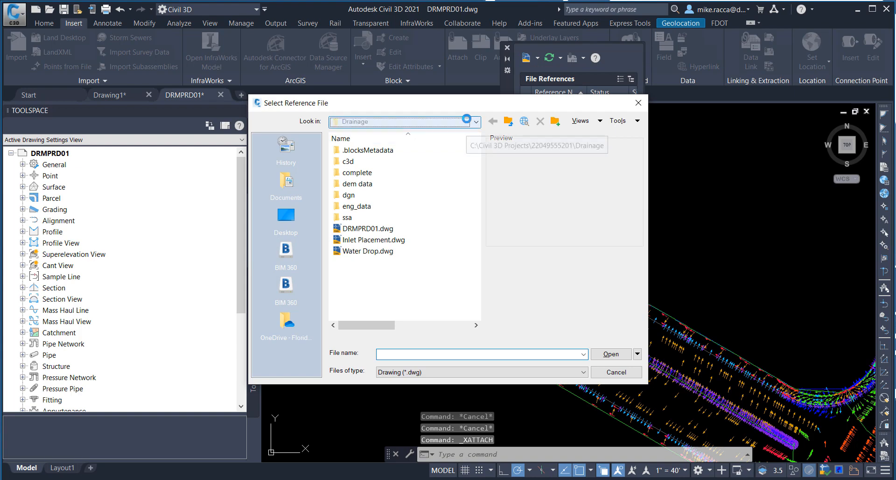
pyautogui.click(475, 121)
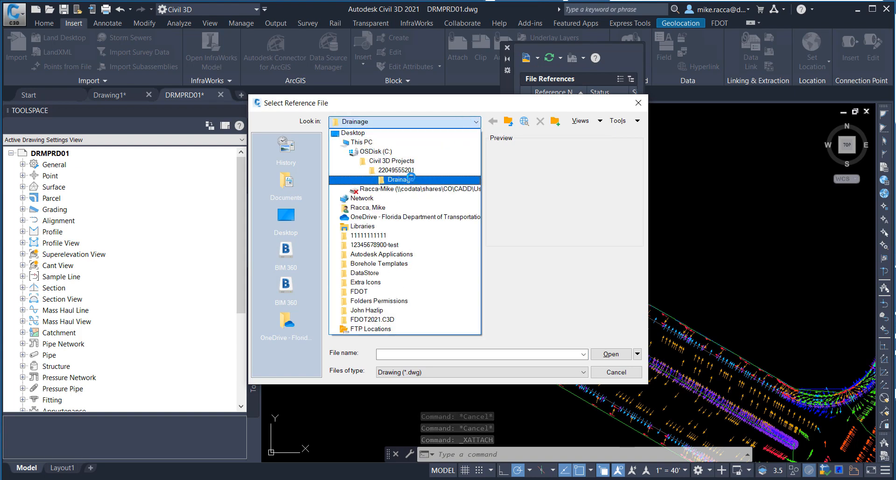
pyautogui.doubleClick(392, 170)
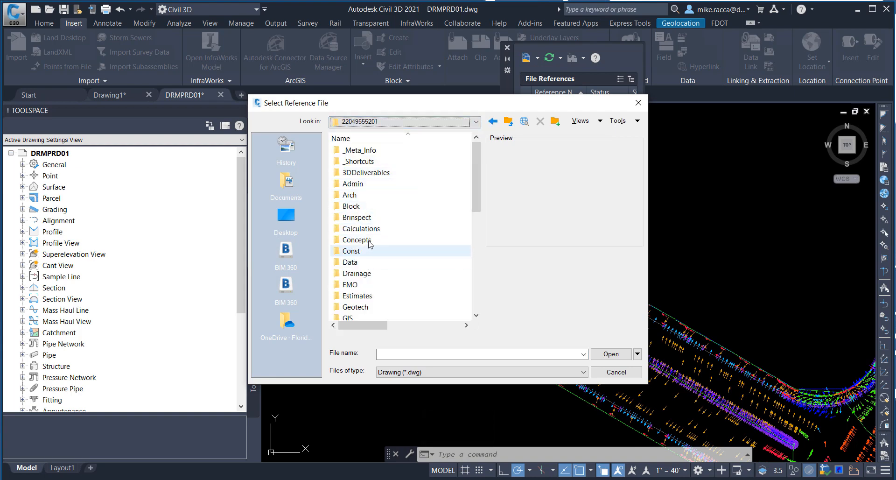
pyautogui.doubleClick(357, 273)
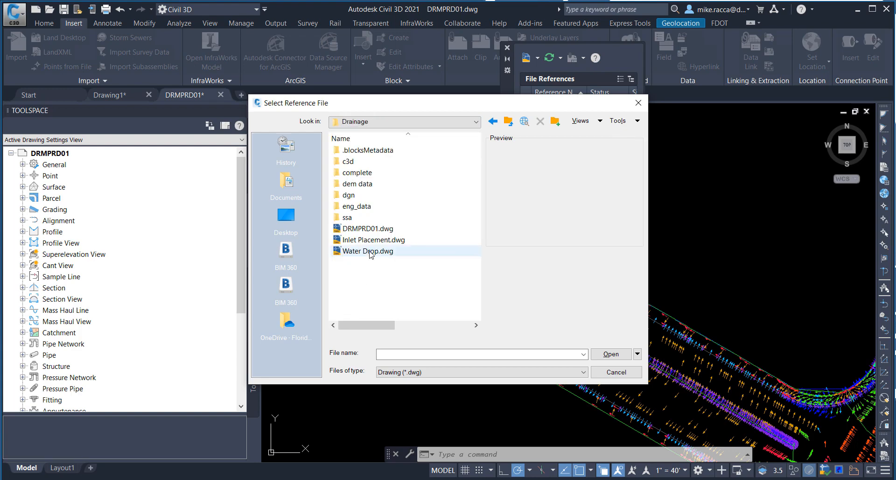
pyautogui.click(367, 250)
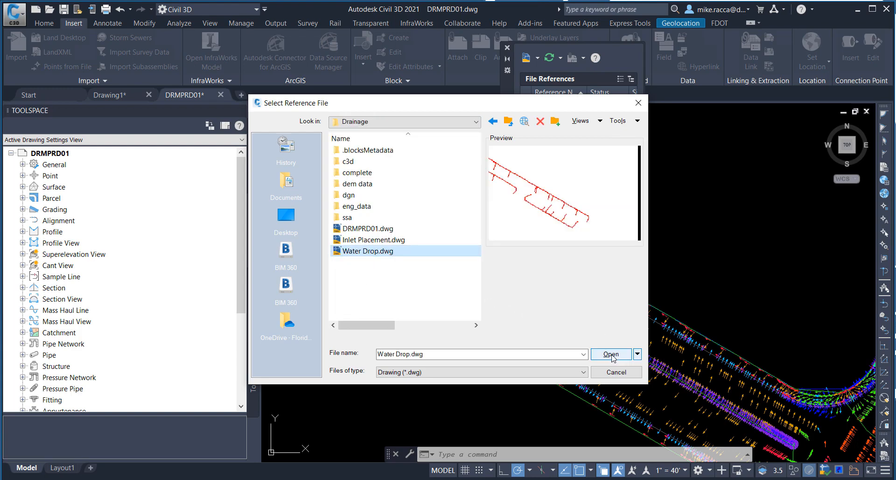
pyautogui.click(611, 354)
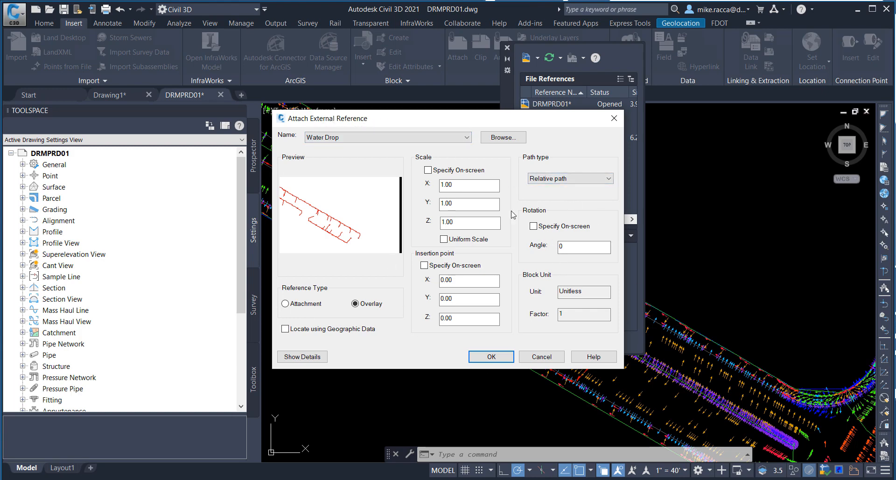
pyautogui.click(491, 357)
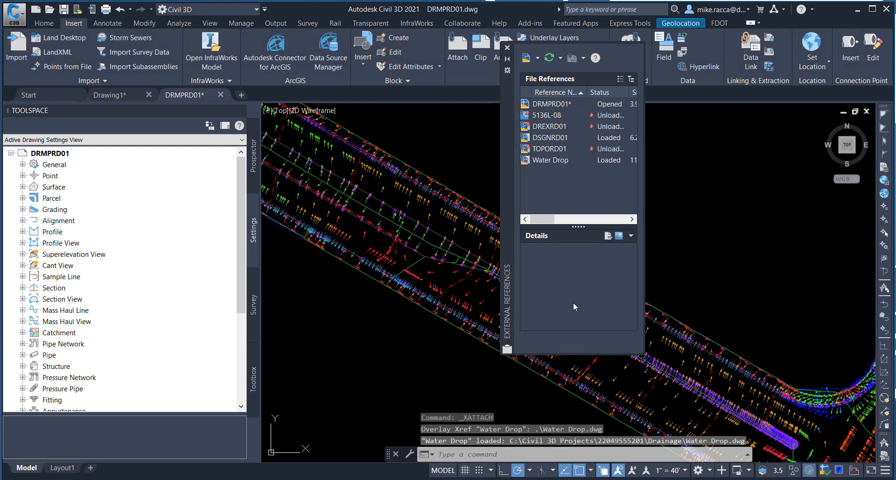
pyautogui.moveTo(461, 280)
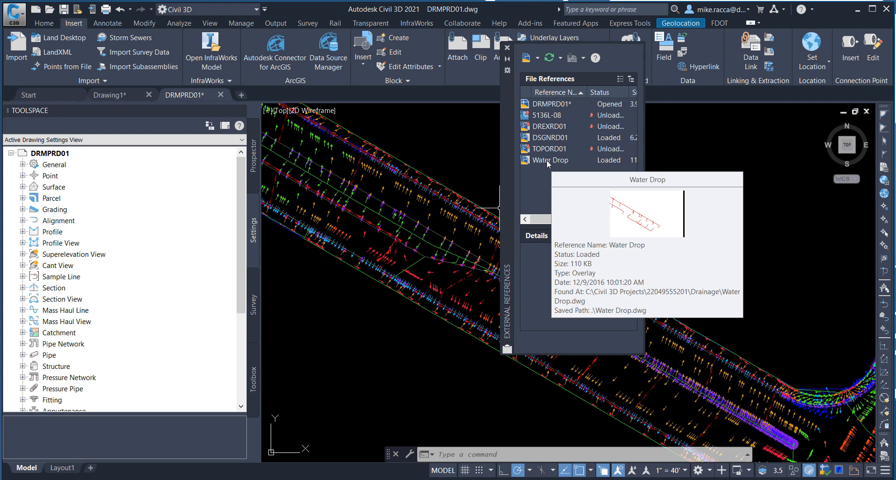
# - Bind the Water Drop reference into DRMPRD01 using the Bind type
pyautogui.click(552, 159)
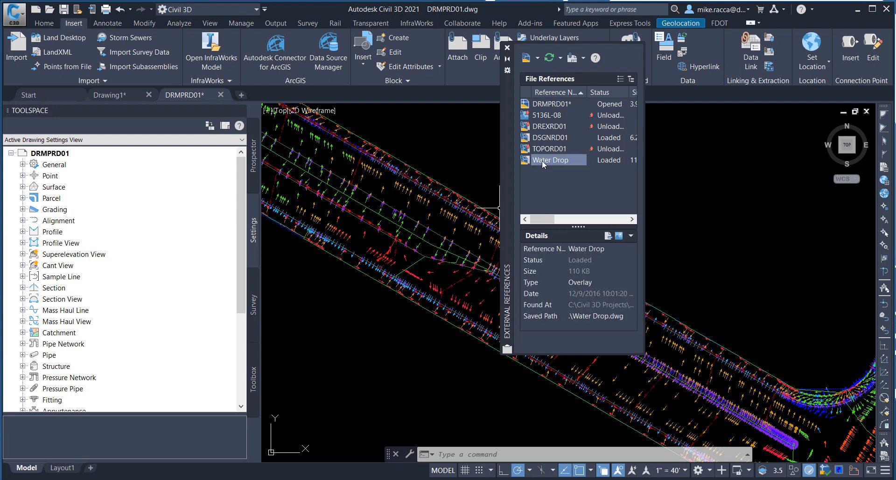
pyautogui.moveTo(544, 161)
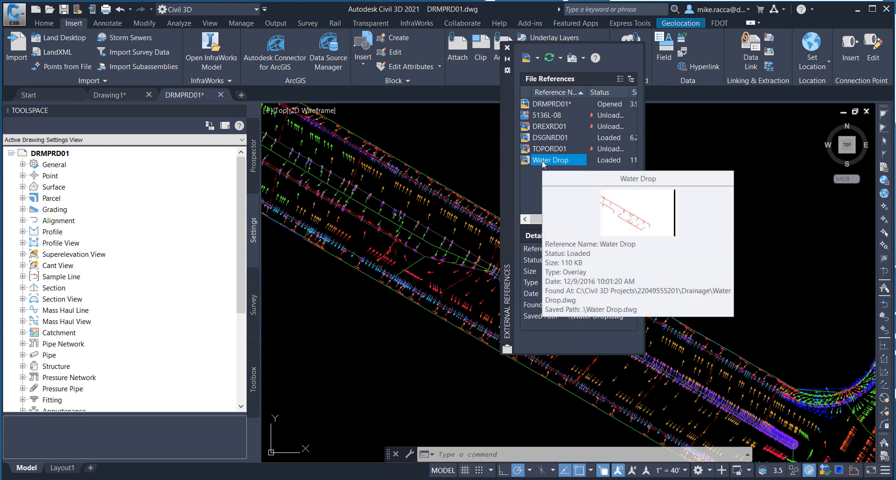
pyautogui.rightClick(550, 159)
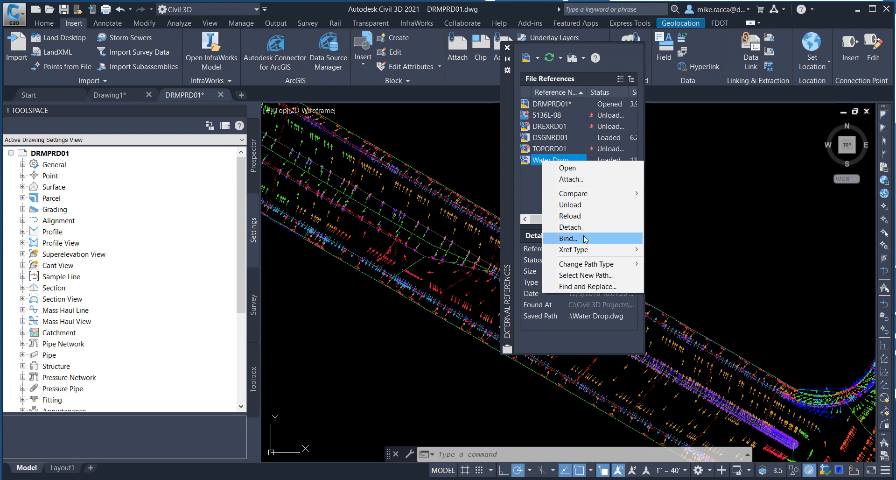
pyautogui.click(568, 238)
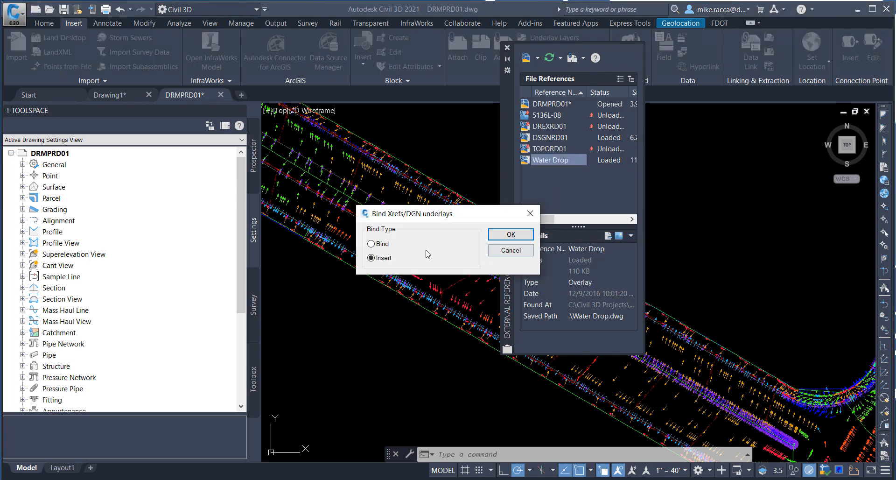
pyautogui.click(371, 243)
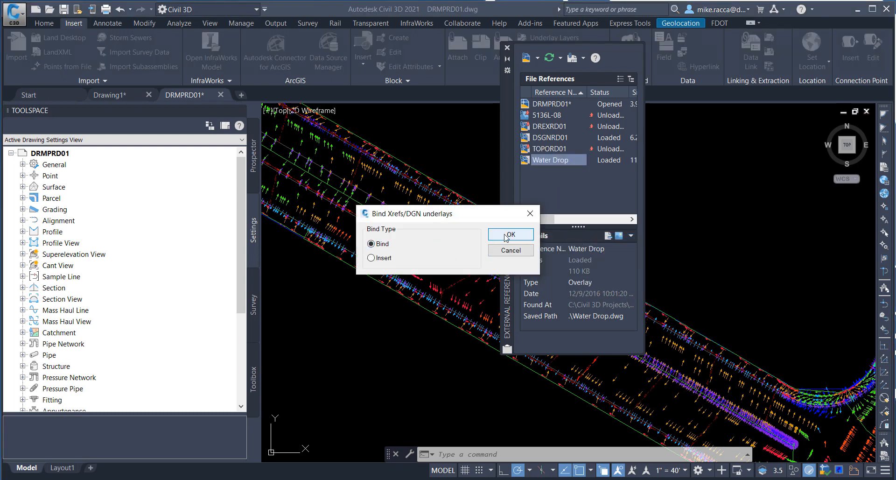
pyautogui.click(510, 234)
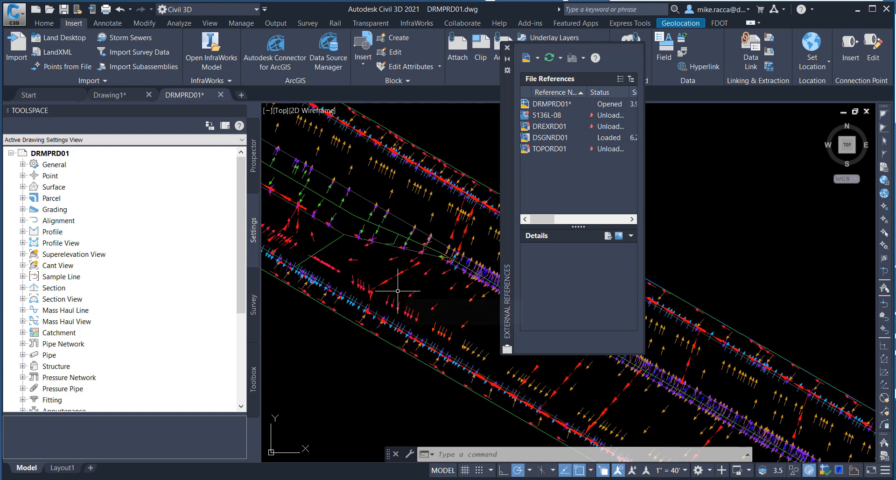
pyautogui.moveTo(409, 285)
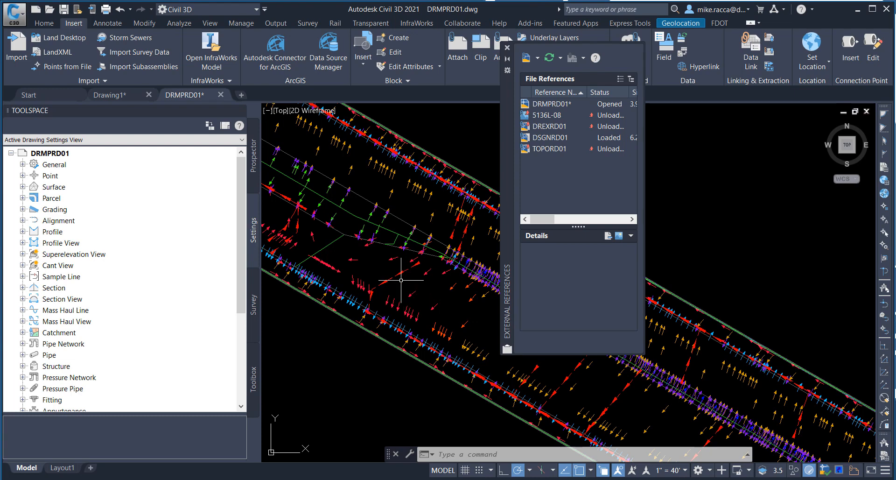
pyautogui.moveTo(398, 272)
pyautogui.write('EXPLODE')
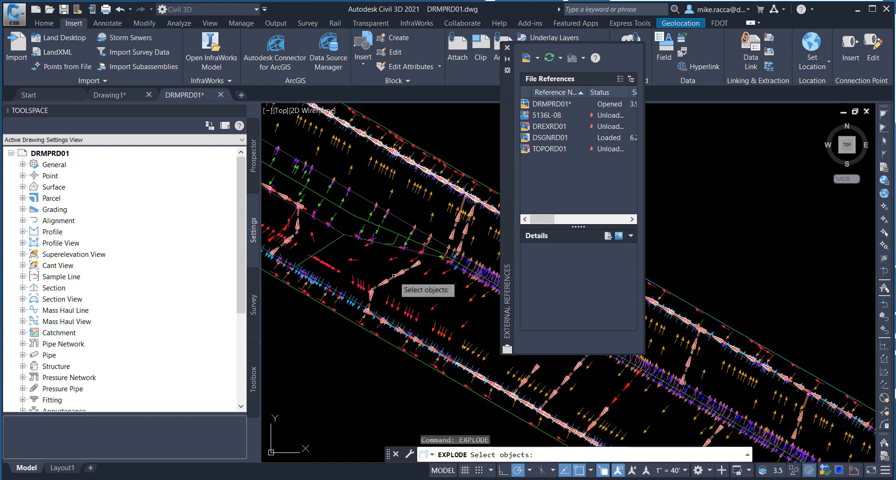
pyautogui.moveTo(399, 272)
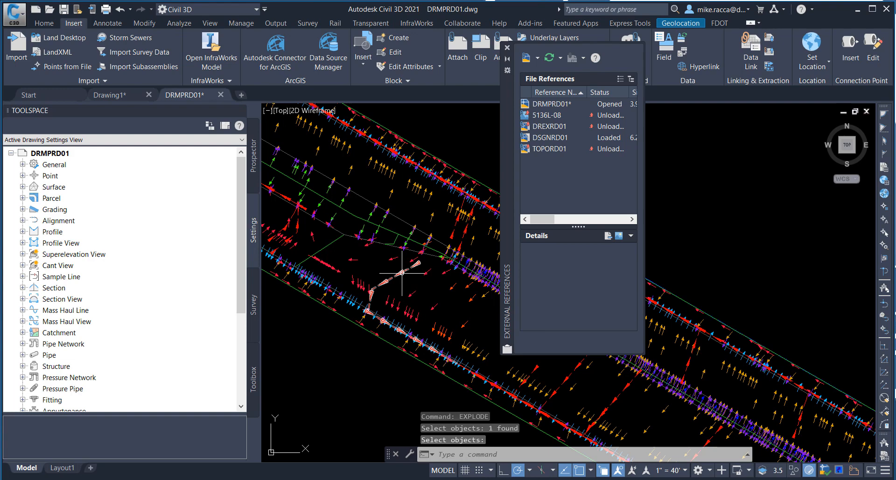
pyautogui.moveTo(401, 274)
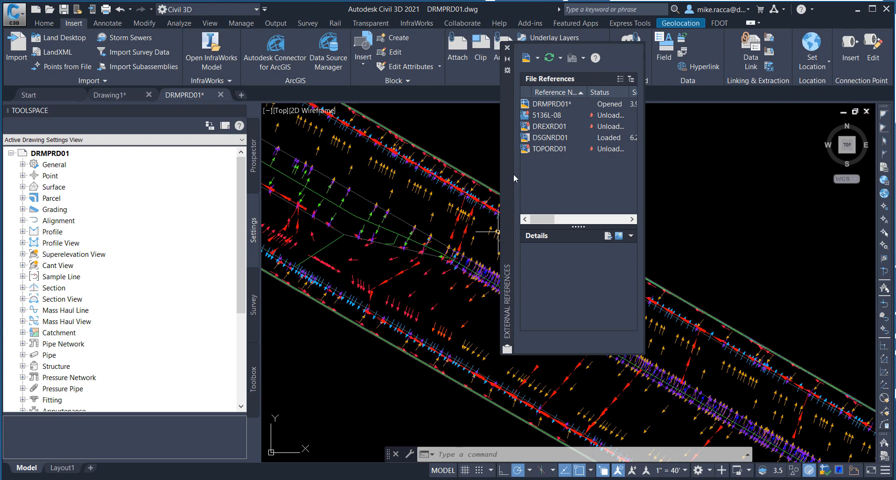
pyautogui.moveTo(506, 50)
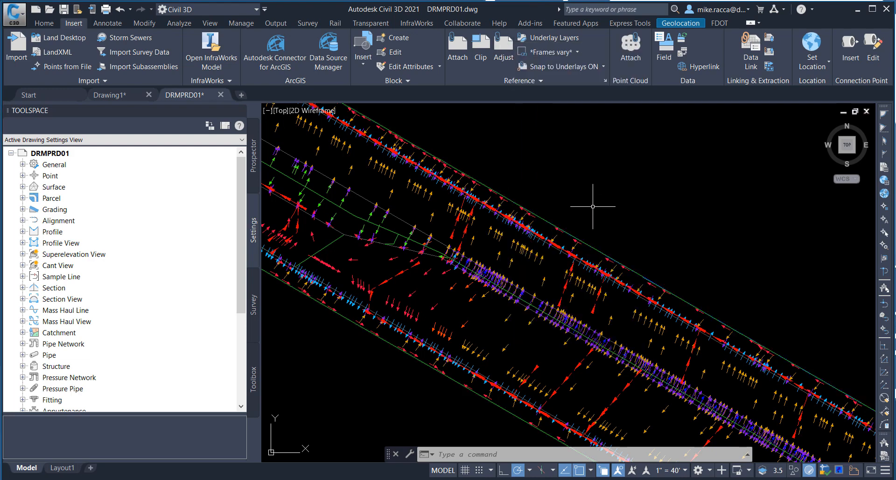
pyautogui.moveTo(593, 207)
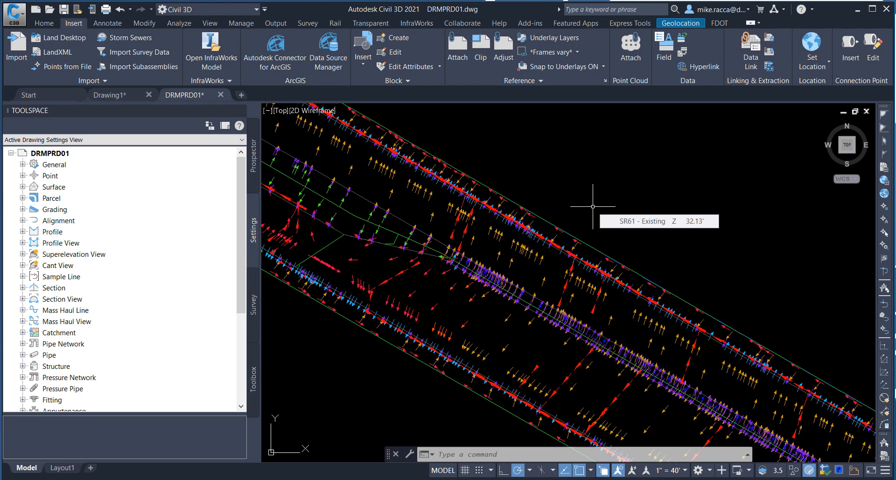
pyautogui.moveTo(593, 207)
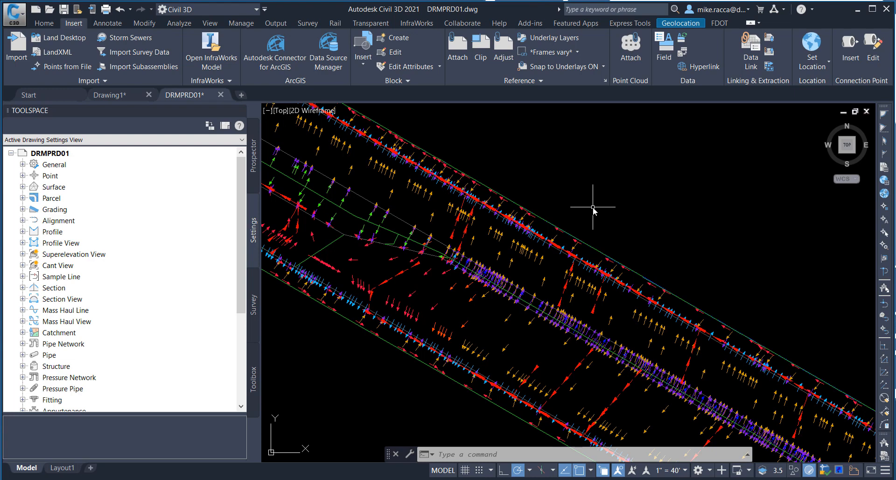
pyautogui.moveTo(593, 210)
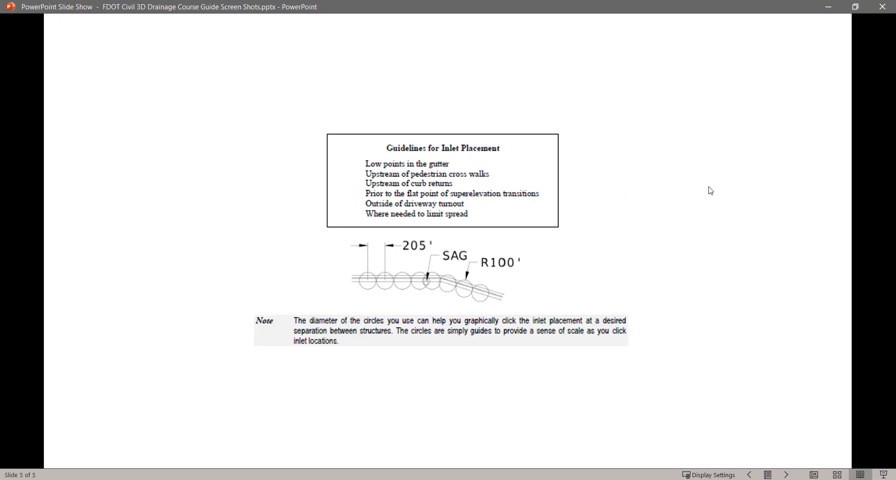
pyautogui.moveTo(741, 187)
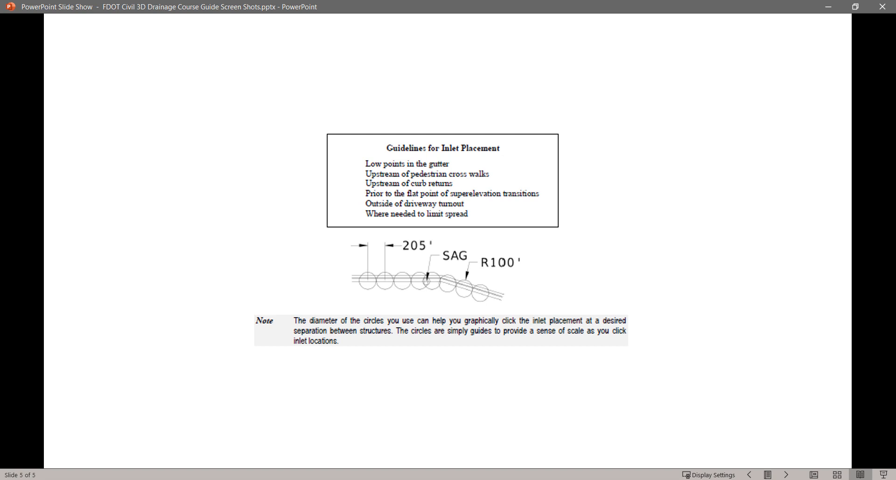
pyautogui.moveTo(428, 336)
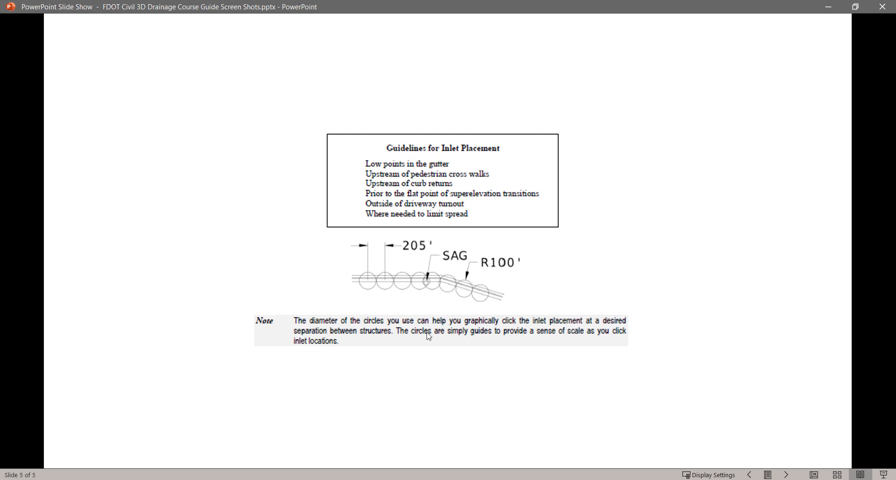
pyautogui.moveTo(693, 291)
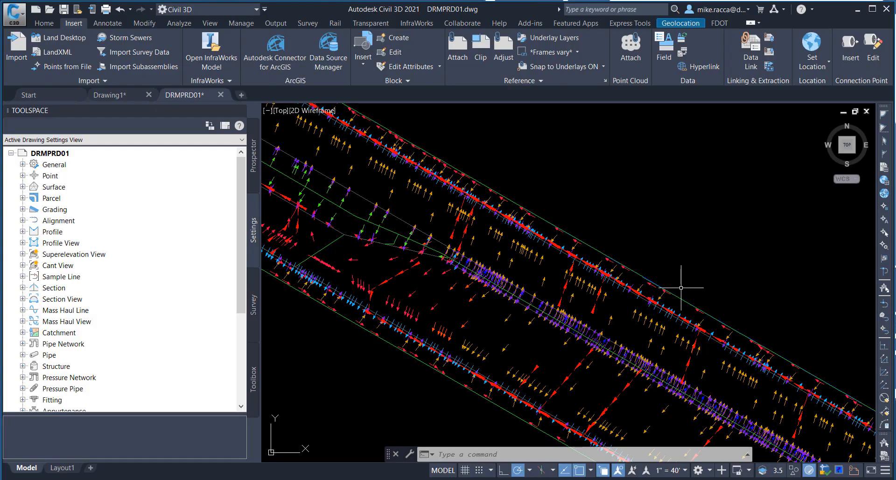
# - Start a Center, Radius circle from the Home tab's Draw panel
pyautogui.click(37, 23)
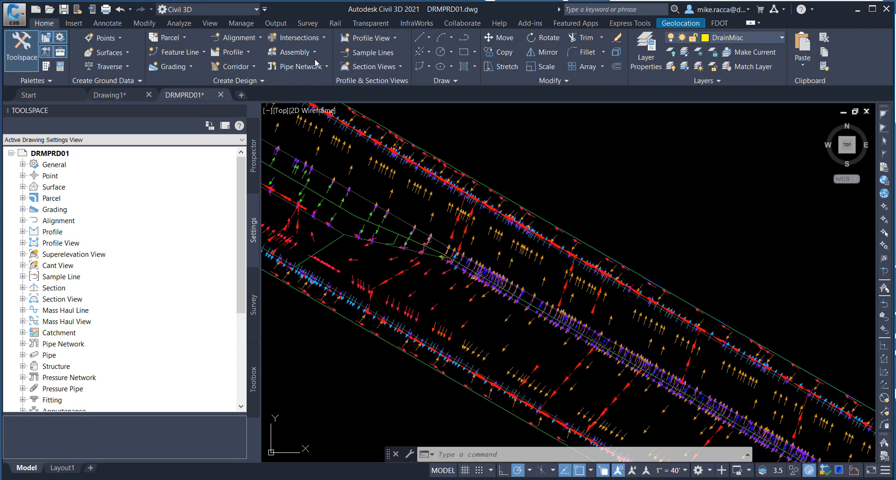
pyautogui.moveTo(441, 51)
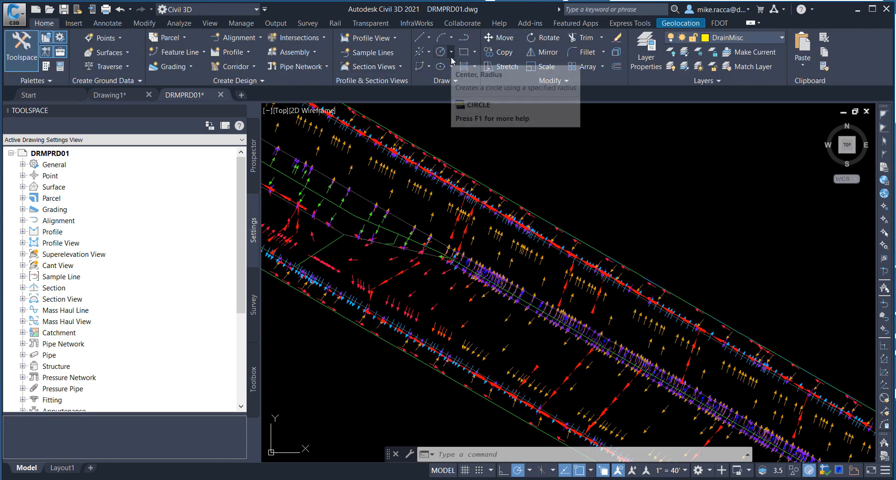
pyautogui.moveTo(441, 52)
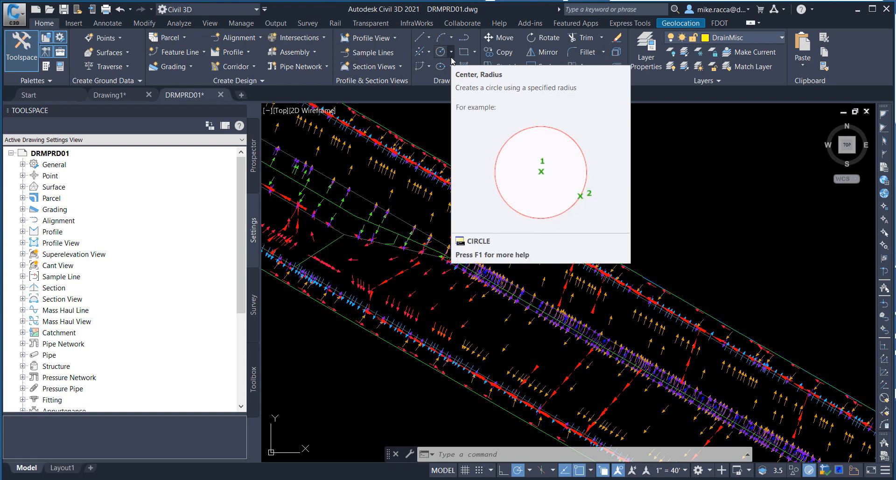
pyautogui.click(451, 51)
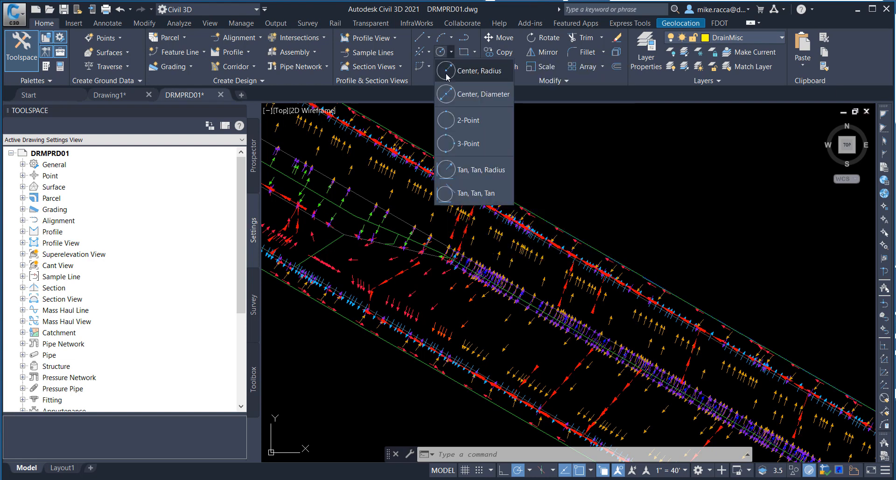
pyautogui.click(466, 71)
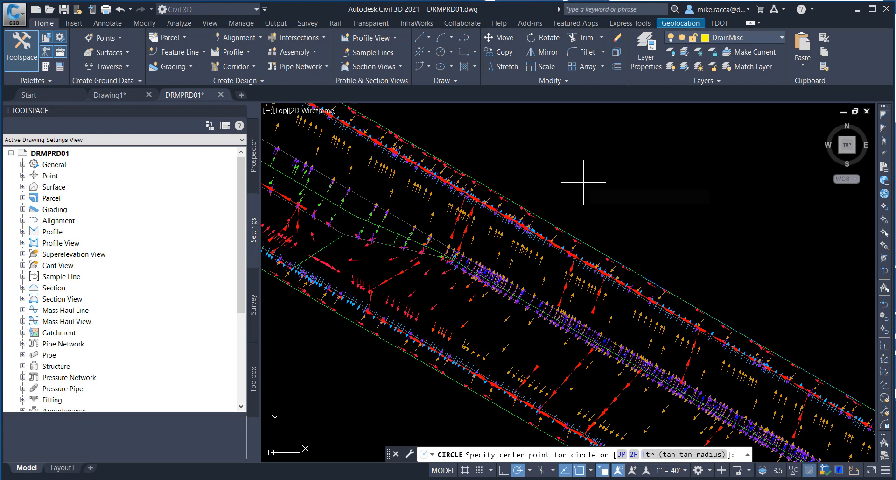
pyautogui.moveTo(584, 182)
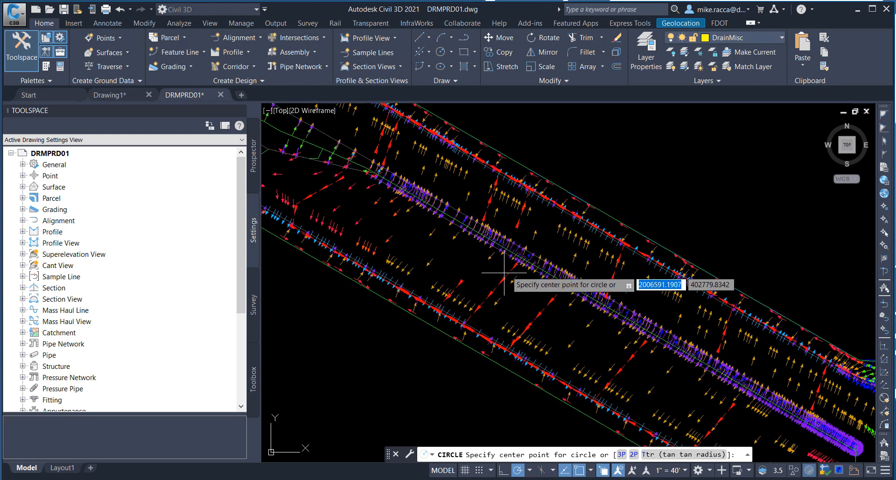
pyautogui.moveTo(496, 290)
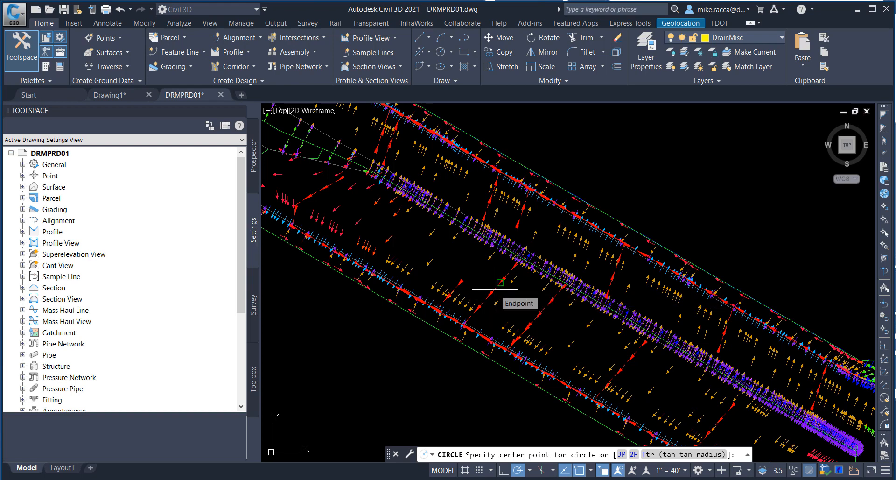
# - Snap the circle's center onto the roadway edge line near an inlet
pyautogui.rightClick(498, 294)
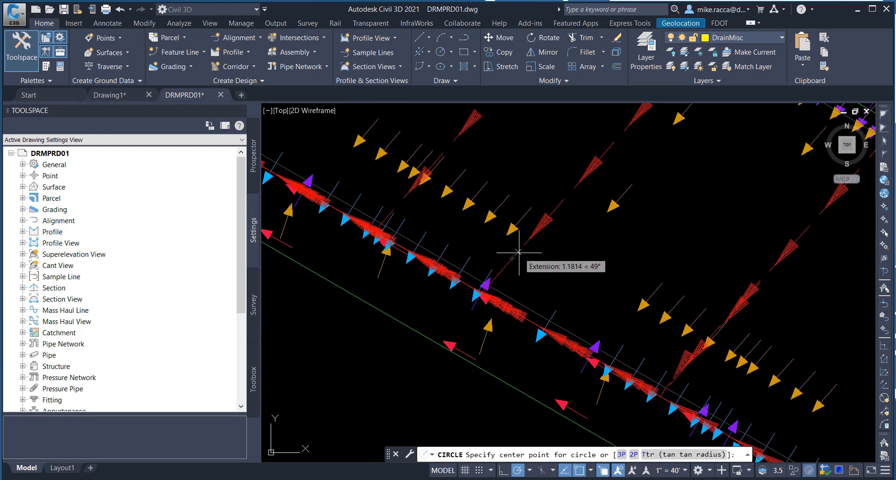
pyautogui.moveTo(522, 247)
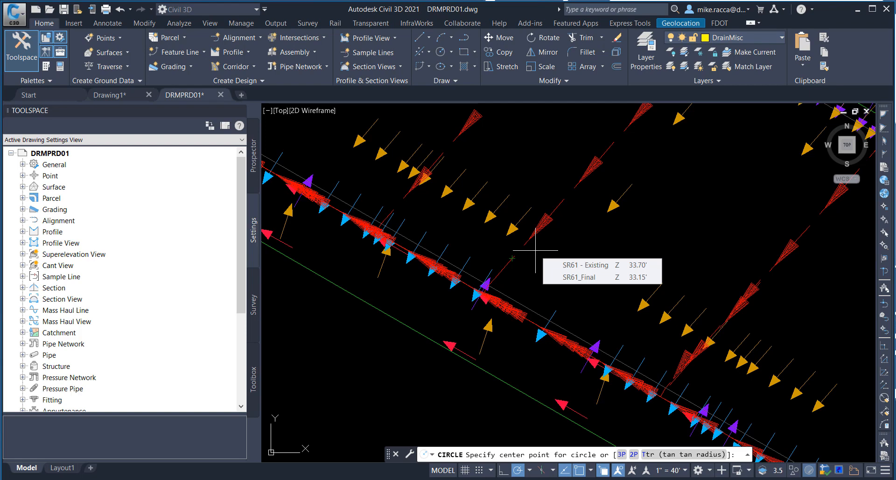
pyautogui.moveTo(484, 294)
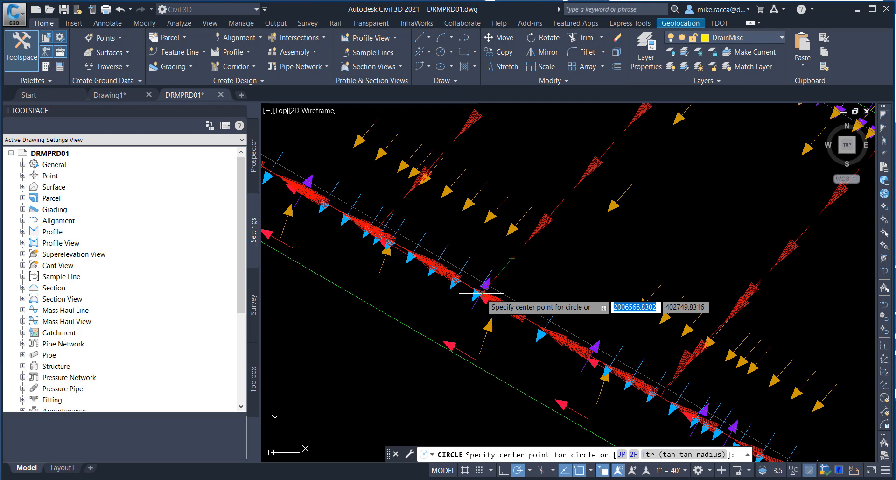
pyautogui.click(482, 297)
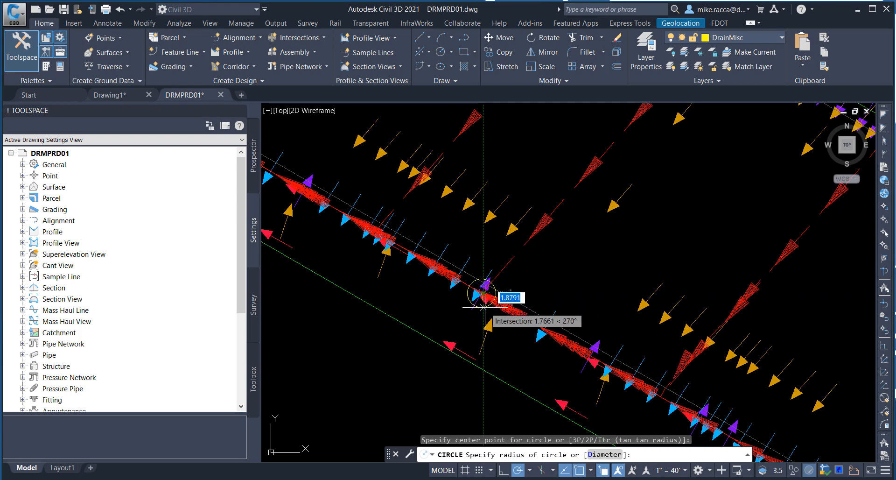
# - Enter a radius of 30 to finish the circle
pyautogui.write('30')
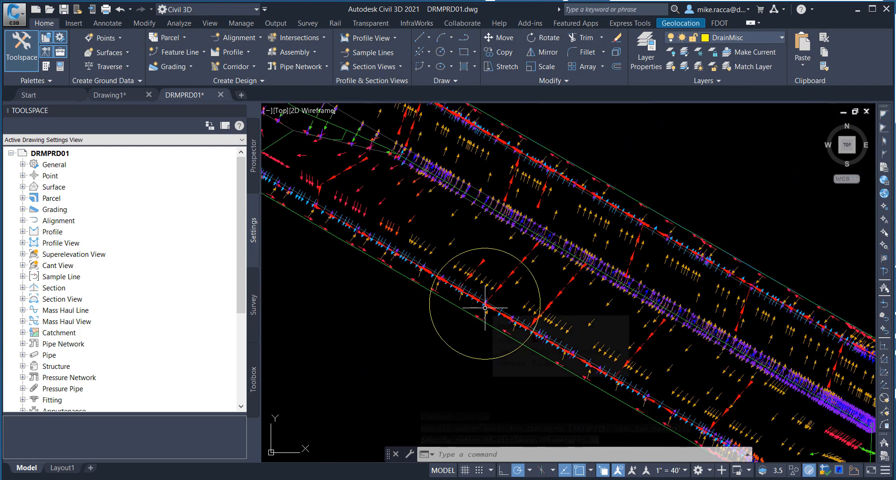
pyautogui.moveTo(485, 308)
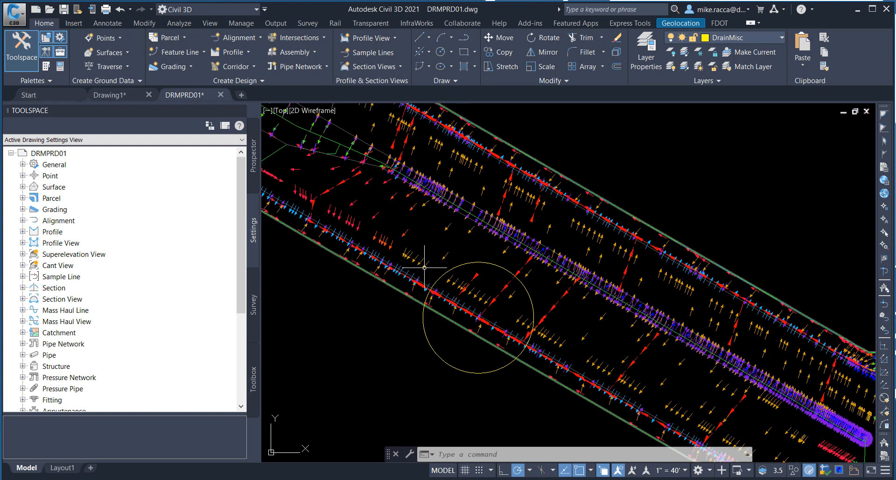
pyautogui.moveTo(422, 286)
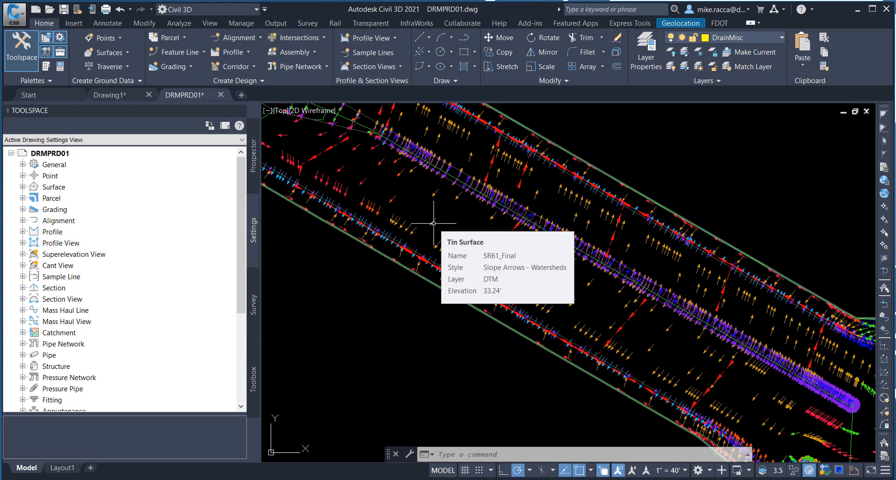
pyautogui.moveTo(390, 312)
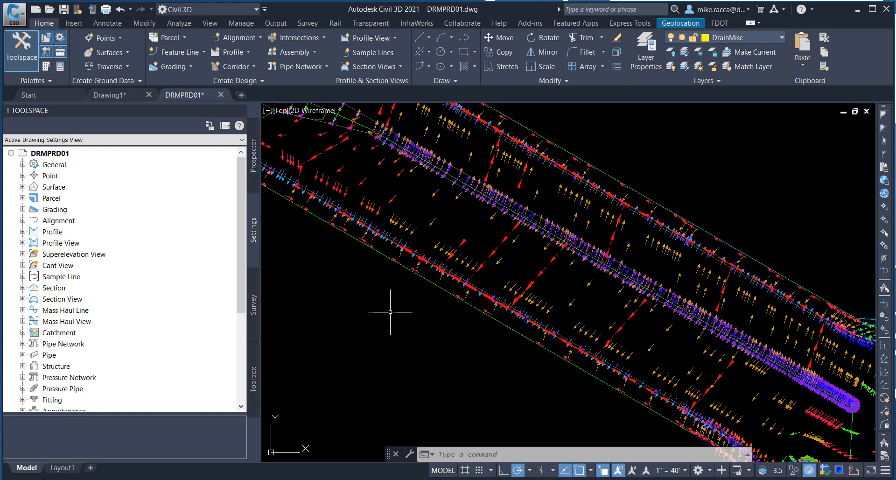
pyautogui.moveTo(389, 312)
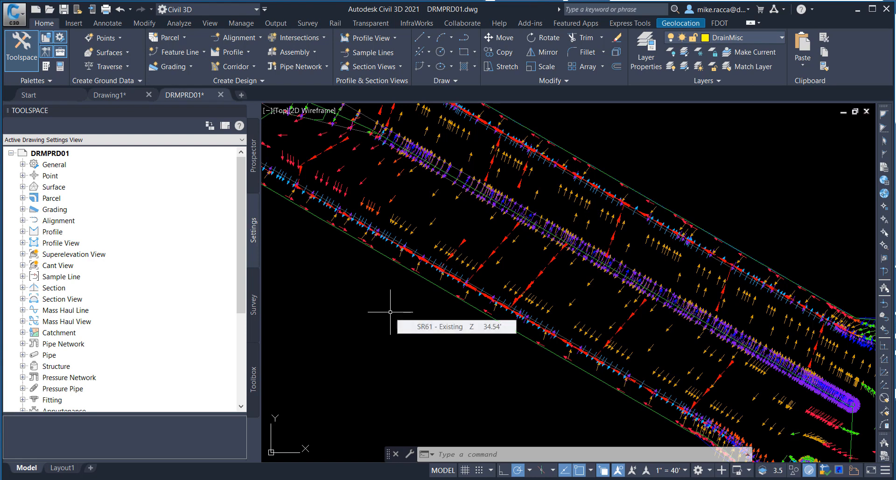
pyautogui.moveTo(390, 312)
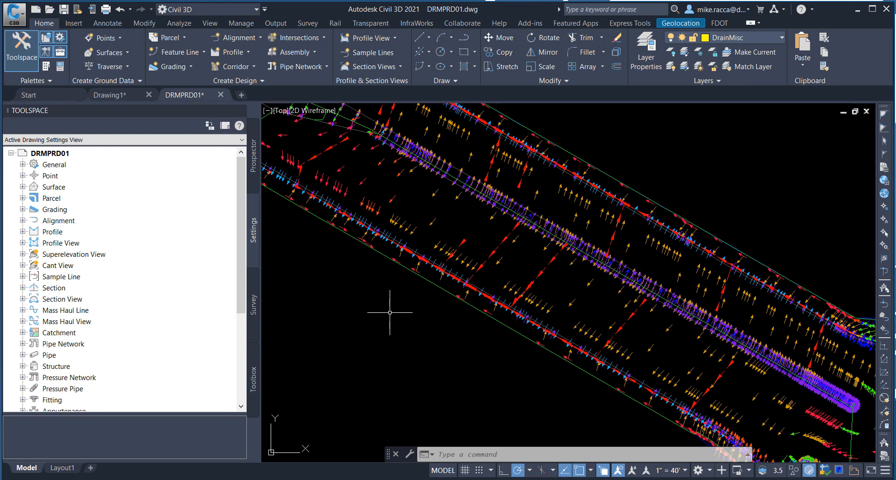
pyautogui.moveTo(390, 315)
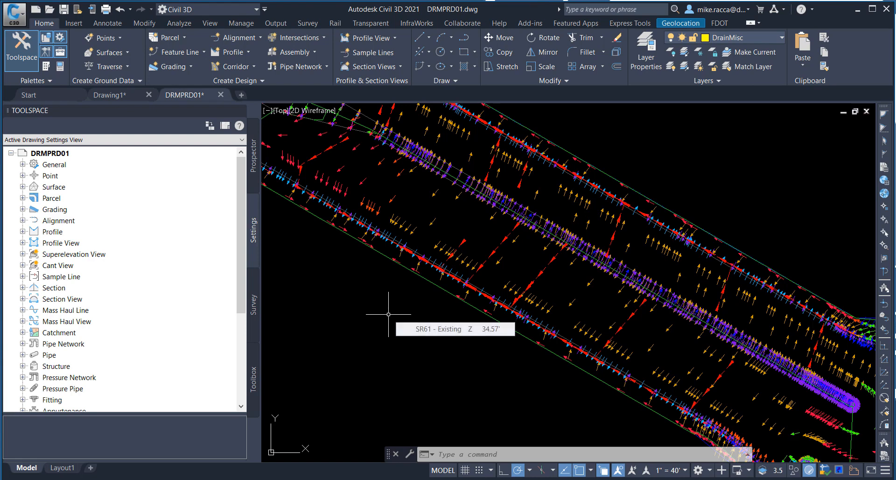
pyautogui.moveTo(397, 321)
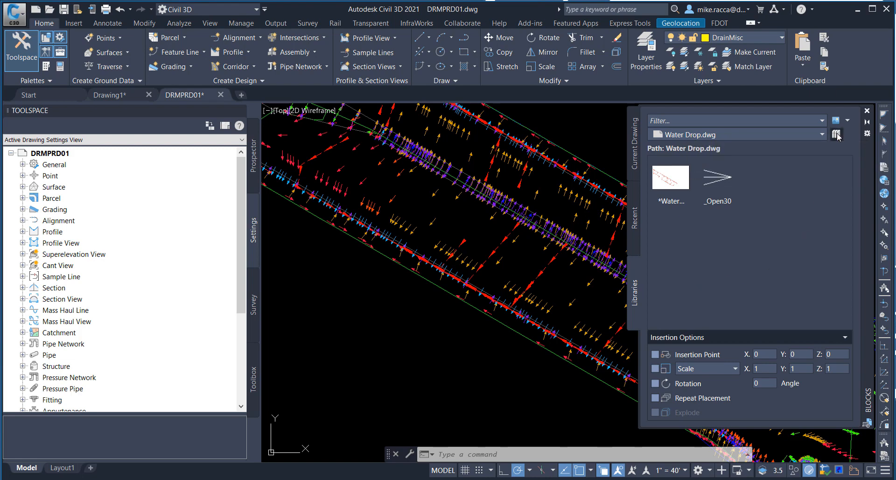
# - Load Inlet Placement.dwg from the Drainage folder as the block library
pyautogui.click(836, 134)
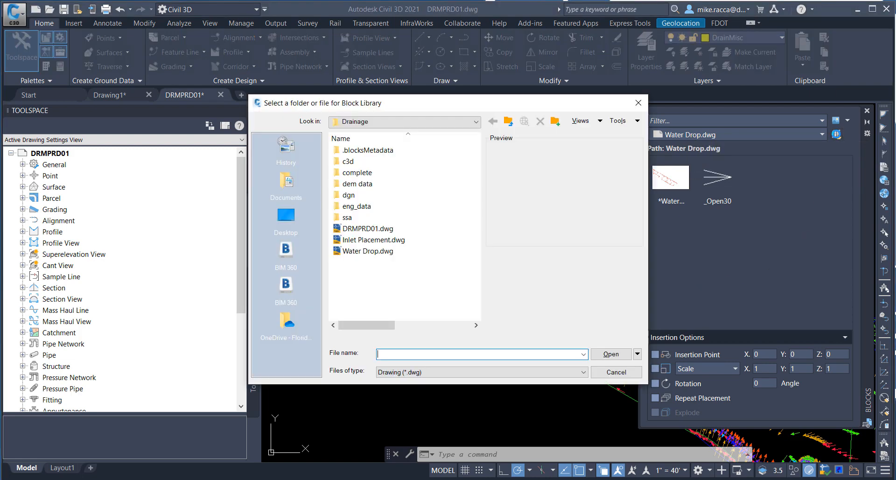
pyautogui.click(357, 173)
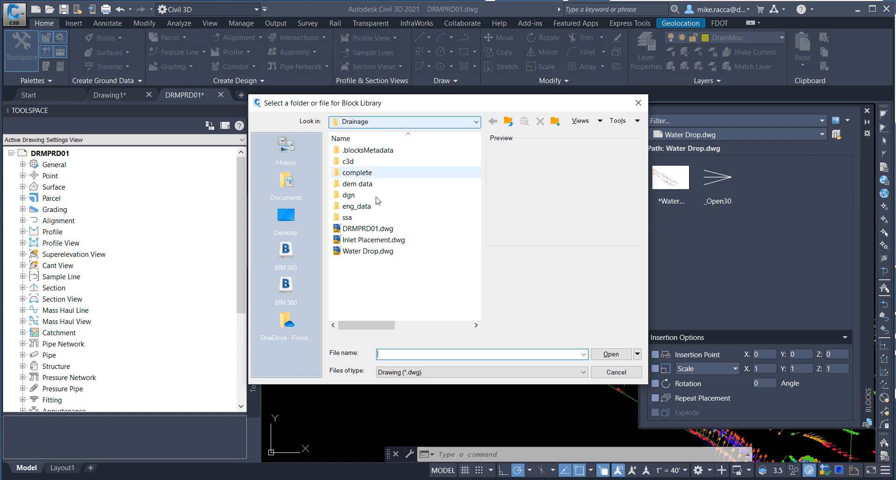
pyautogui.click(374, 240)
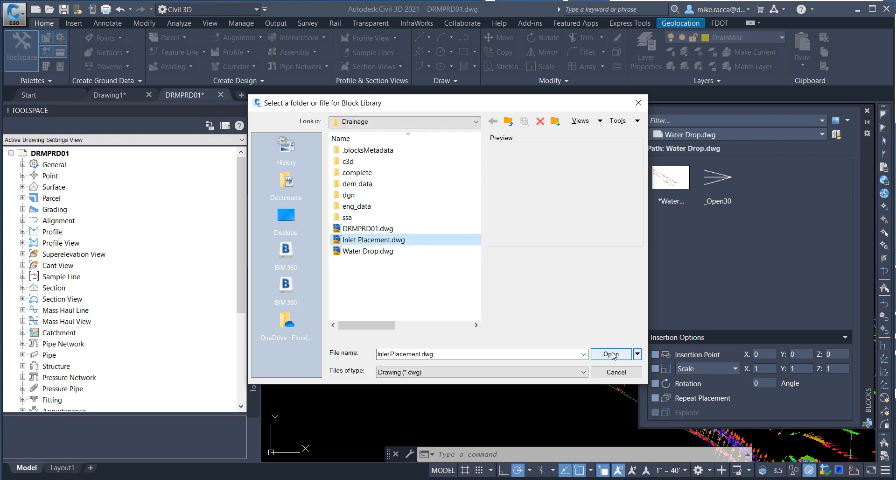
pyautogui.click(612, 354)
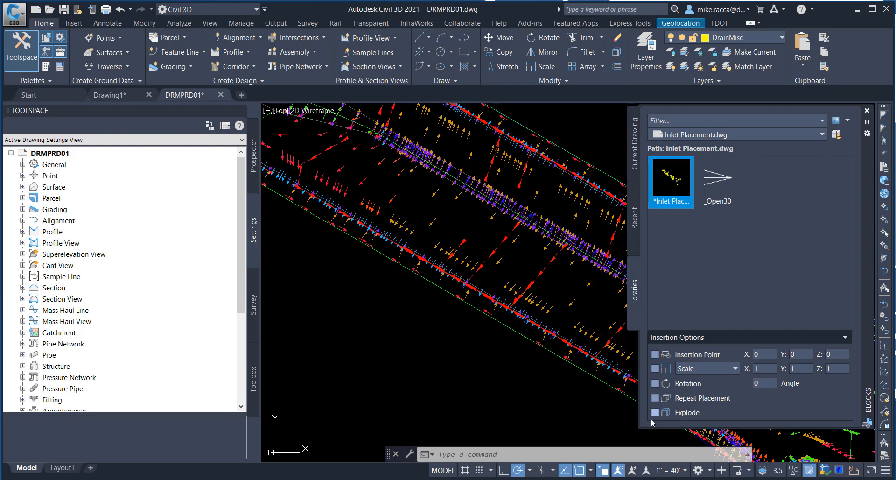
pyautogui.moveTo(657, 415)
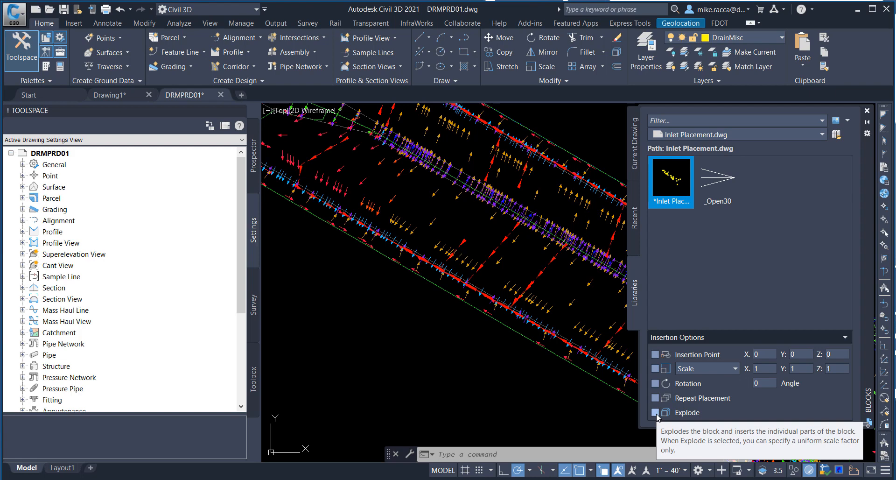
# - Enable Explode and insert the Inlet Placement block using geographic data
pyautogui.click(656, 412)
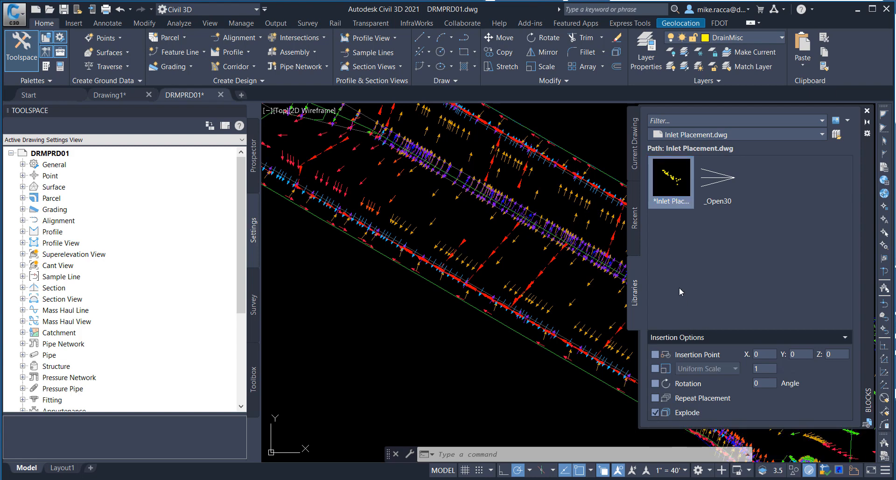
pyautogui.rightClick(671, 177)
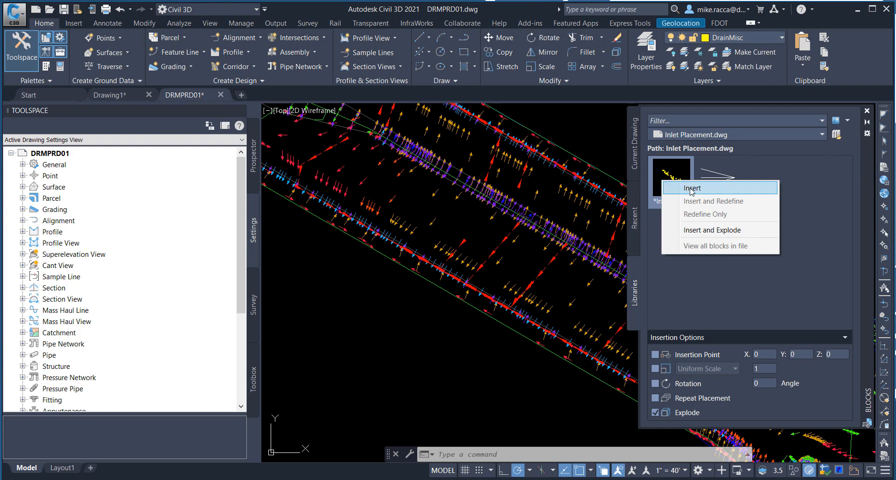
pyautogui.moveTo(692, 192)
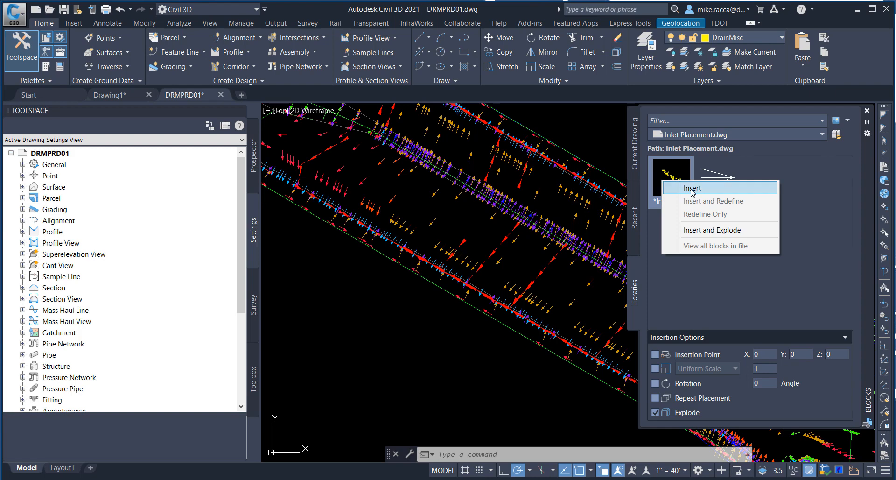
pyautogui.click(692, 188)
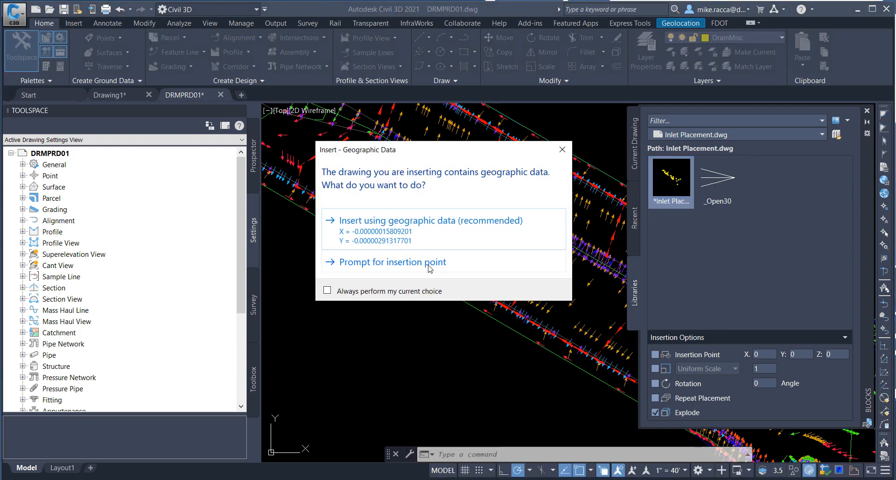
pyautogui.moveTo(422, 236)
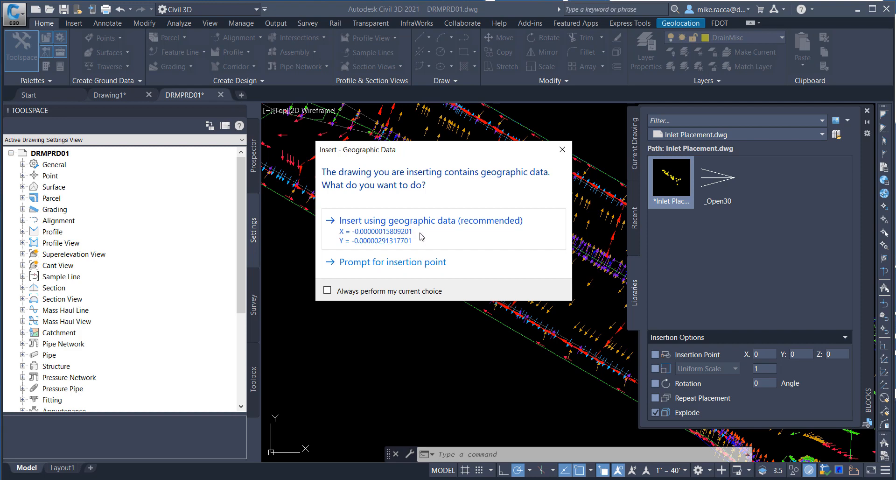
pyautogui.moveTo(425, 233)
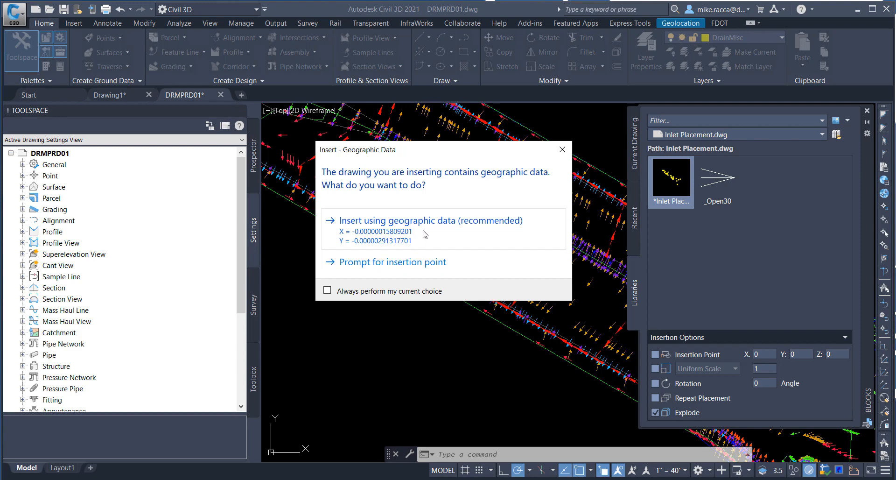
pyautogui.click(431, 220)
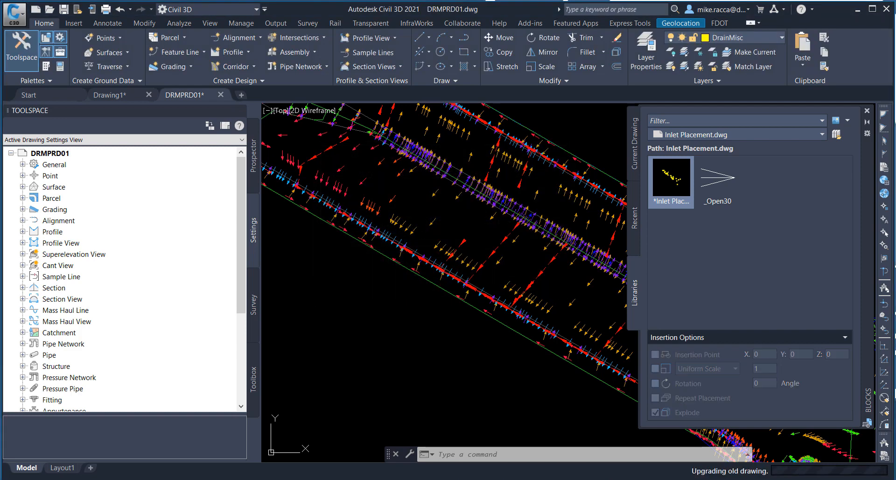
# - Finish placing the inlet circles along the roadway, then open the application menu
pyautogui.click(423, 230)
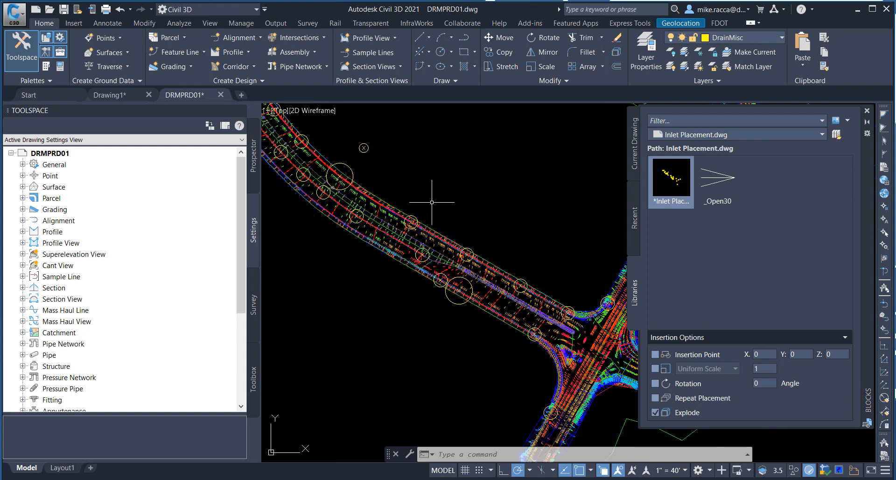
pyautogui.moveTo(409, 190)
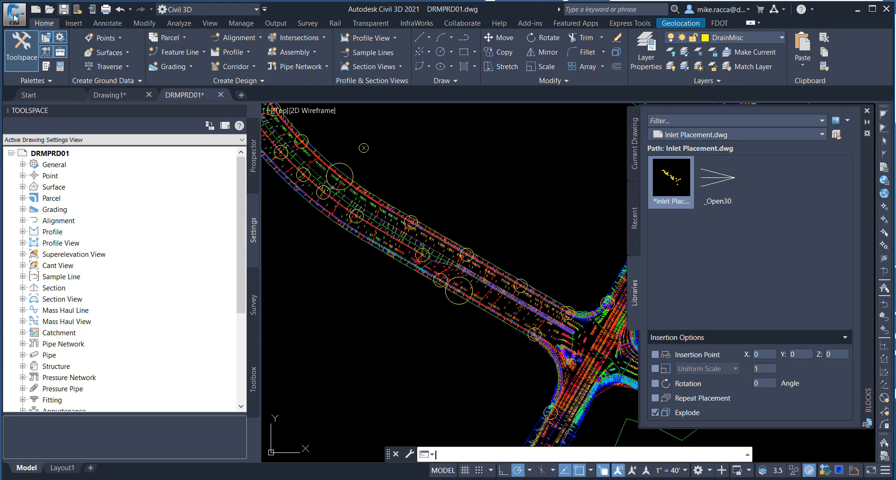
pyautogui.click(13, 12)
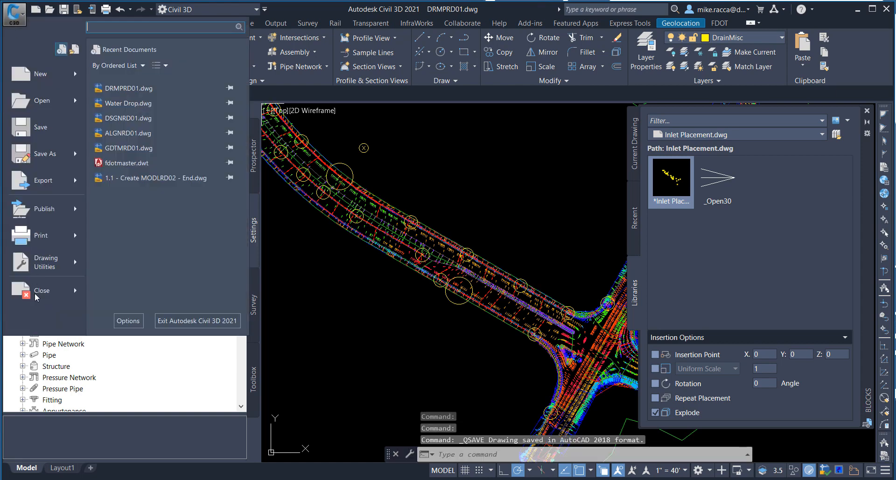